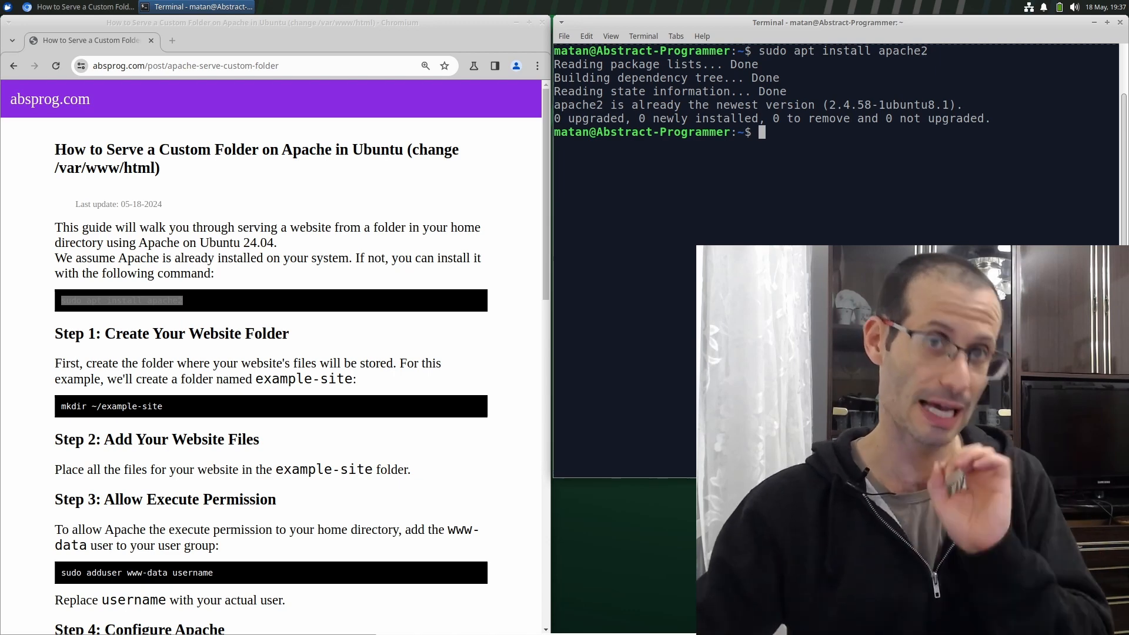
- Create the ~/example-site folder with mkdir
text(mkdir ~/example-site)
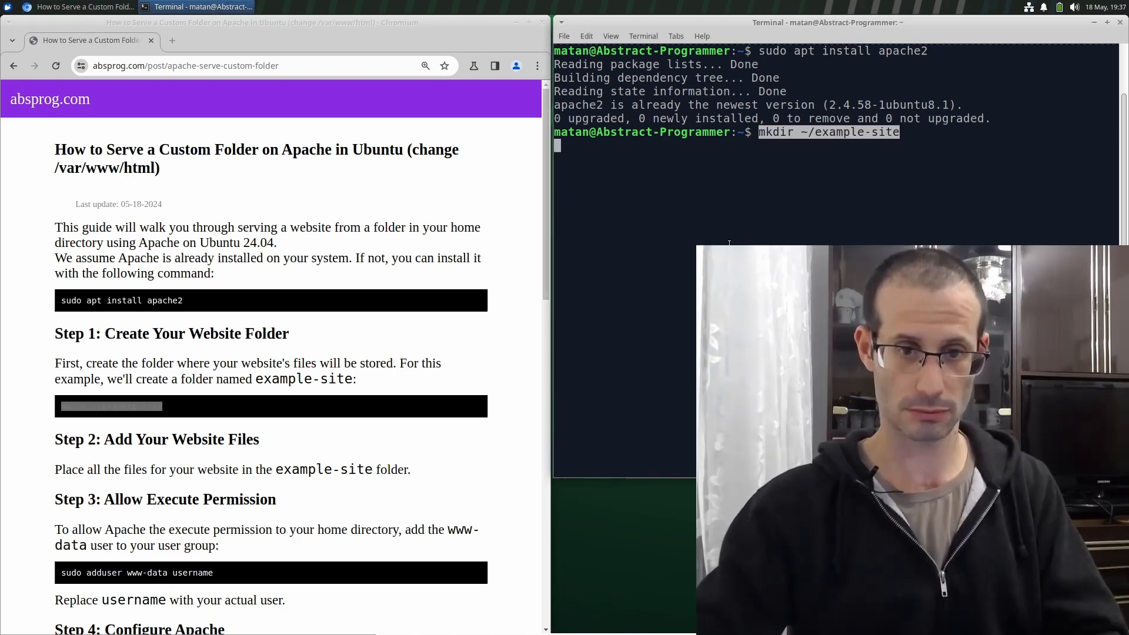
key(Return)
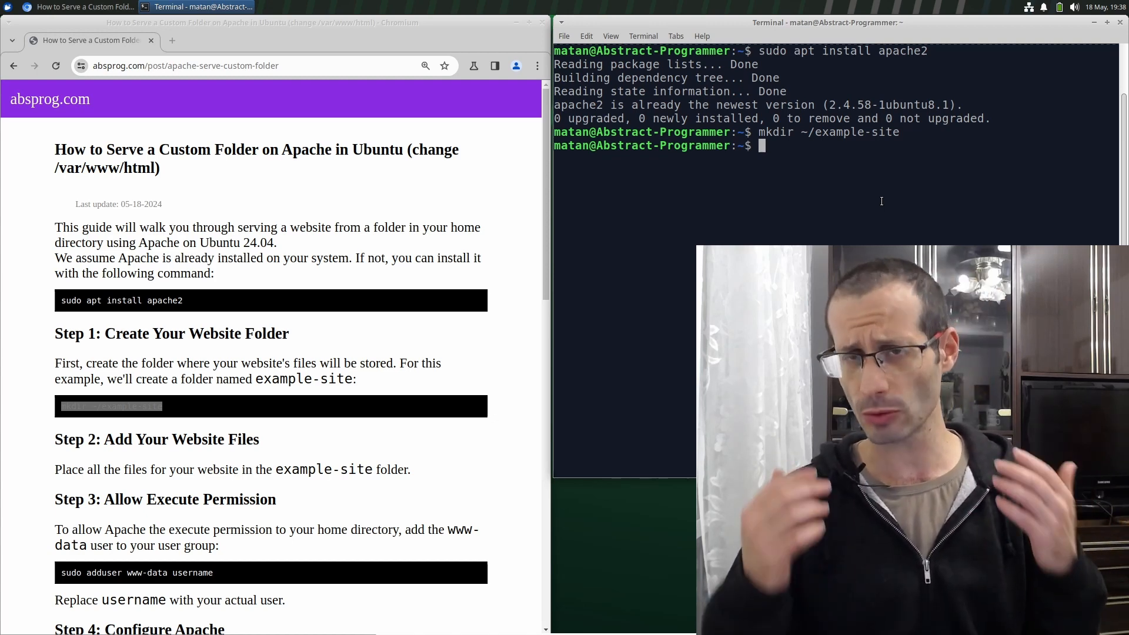
- Open example-site in the editor and write index.html's body: This is served from 'example-site' in the home folder
text(code e)
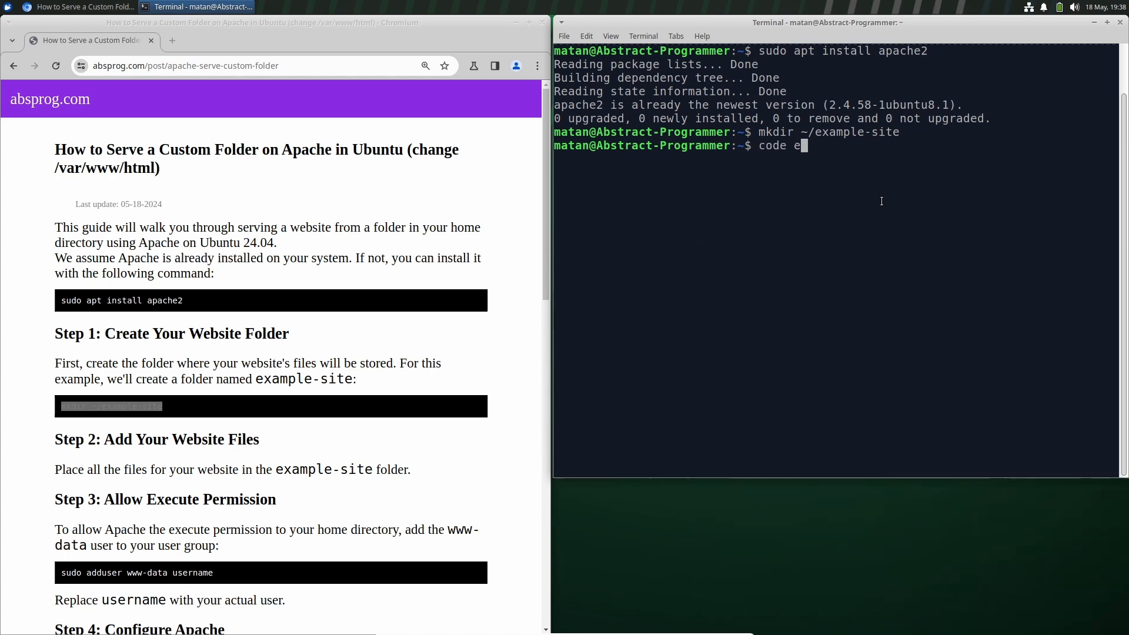
key(Return)
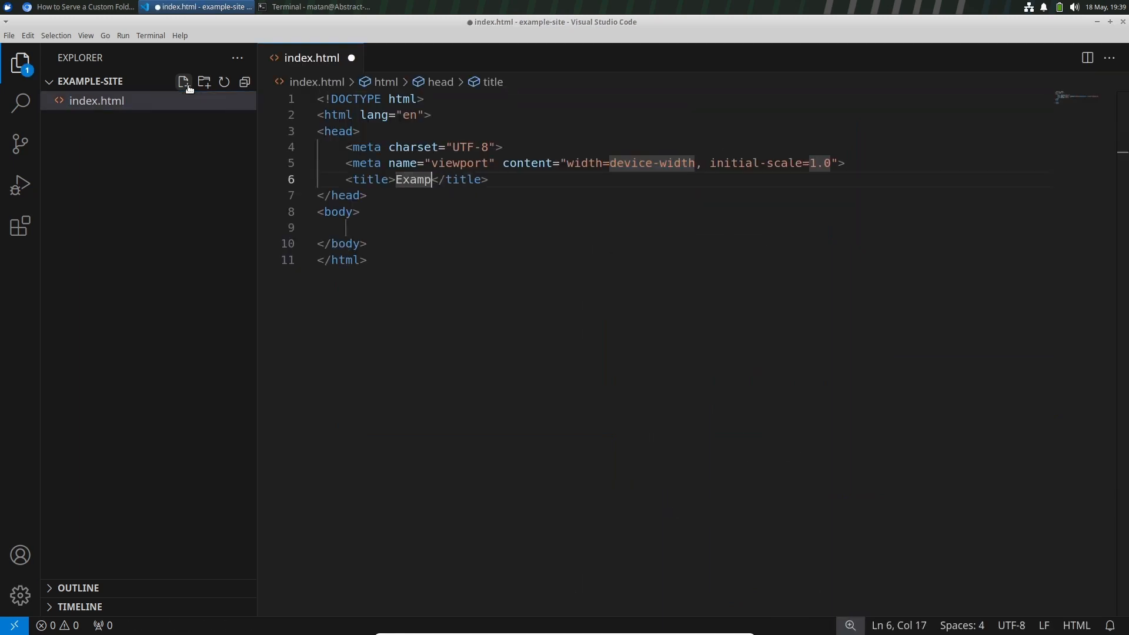
text(This is served from 'example-s)
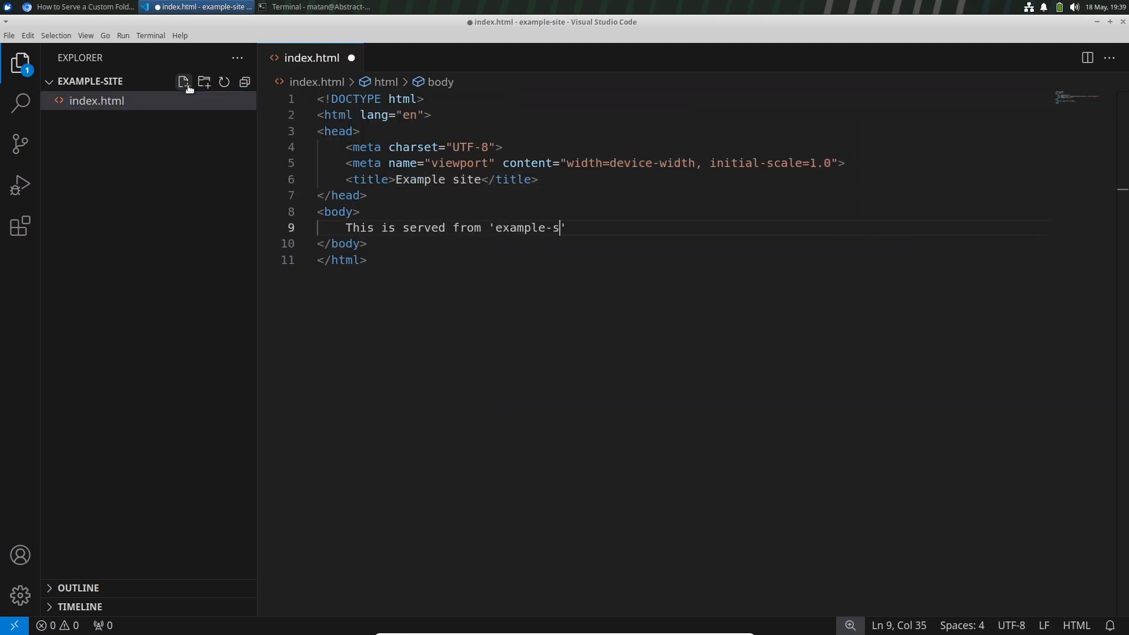
text(ite' in the home folder)
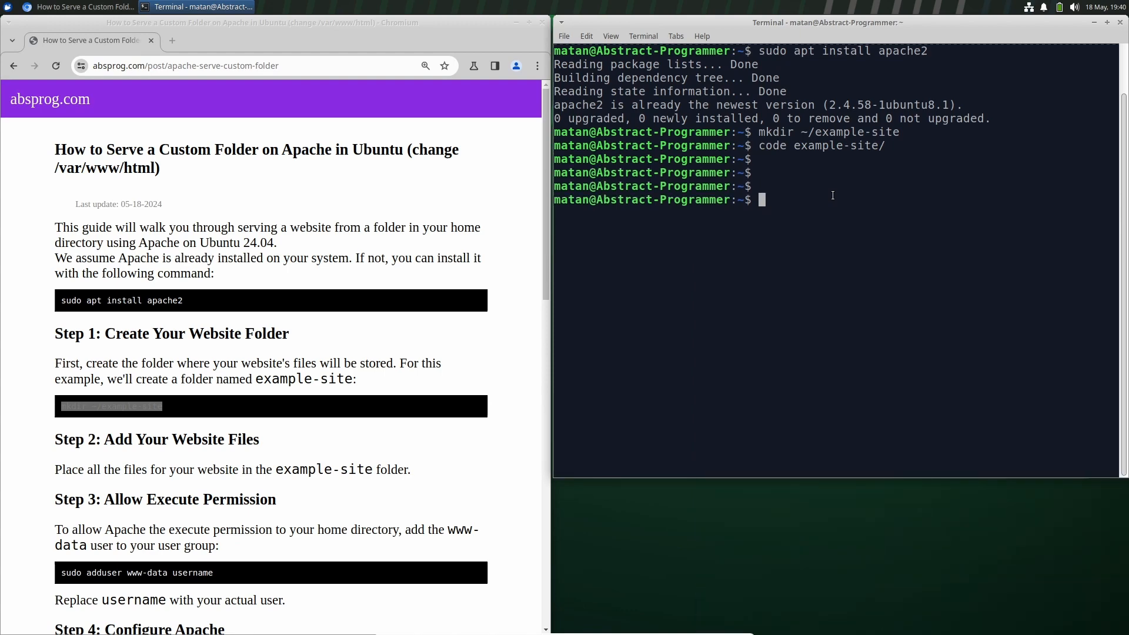
- Check home-folder permissions and add www-data to your own user group
key(Return)
text(sudo adduser www-data)
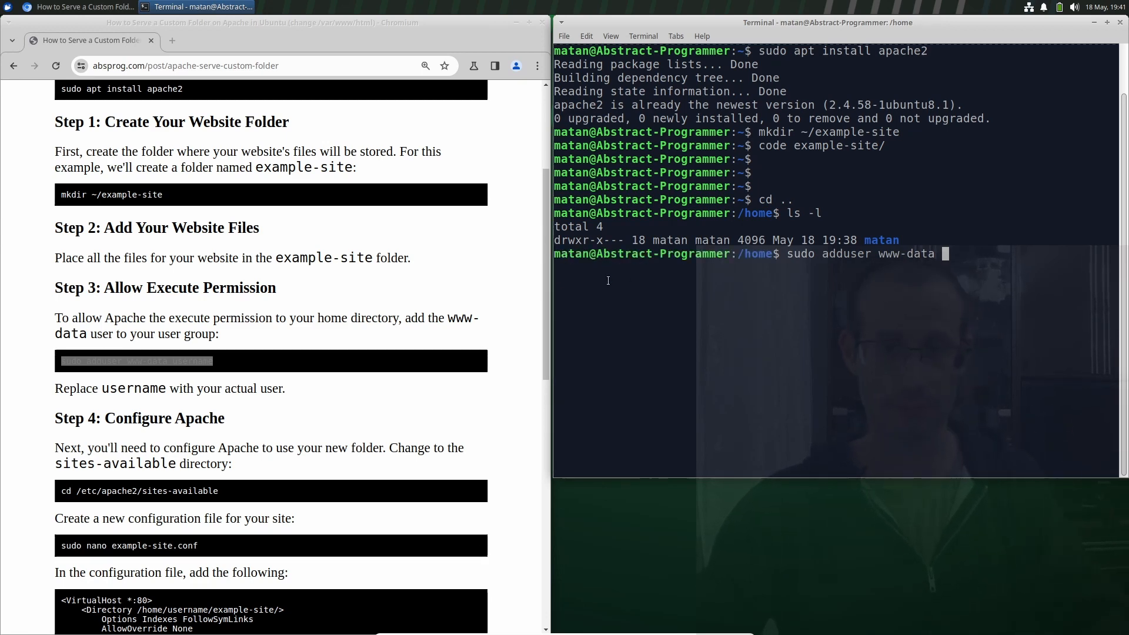
key(Return)
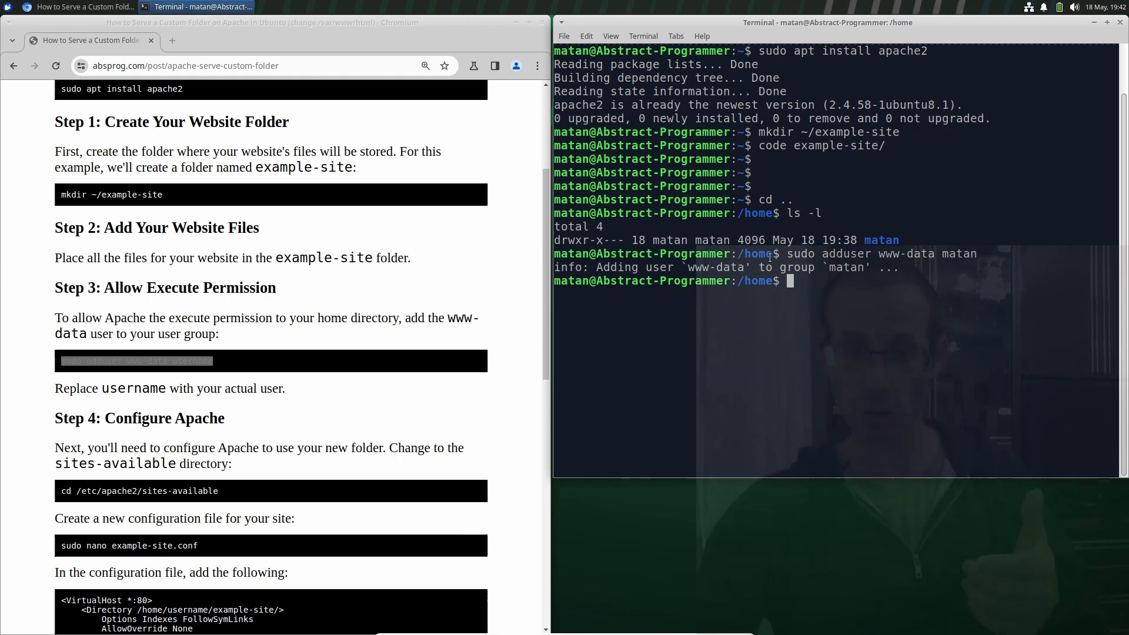
mouse_move(861, 319)
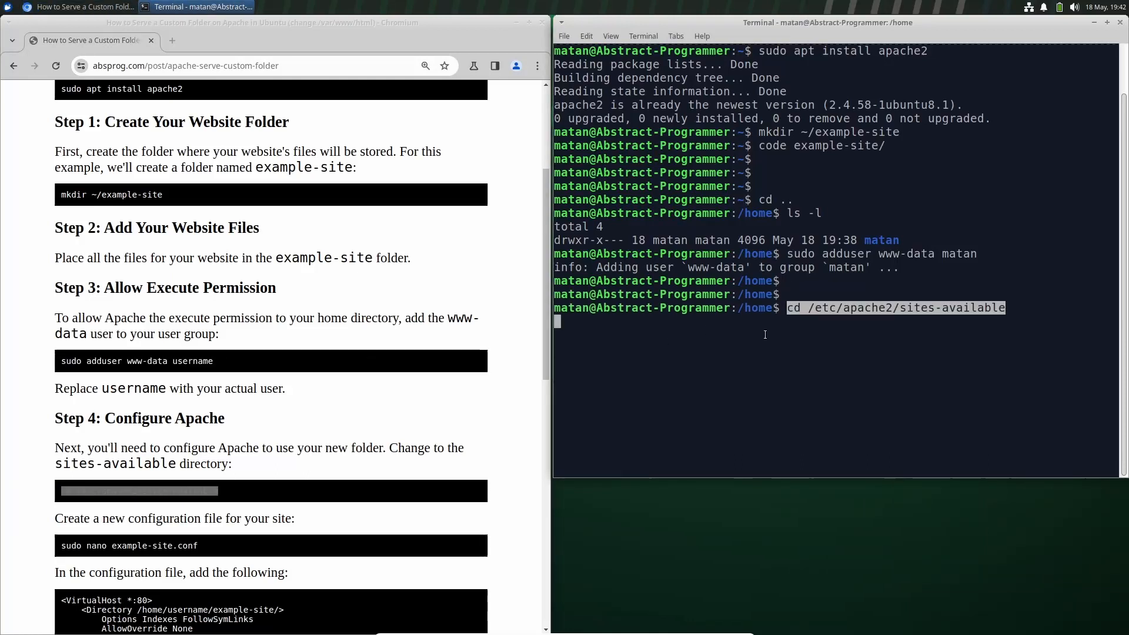
- Move into /etc/apache2/sites-available and list 000-default.conf and default-ssl.conf
key(Return)
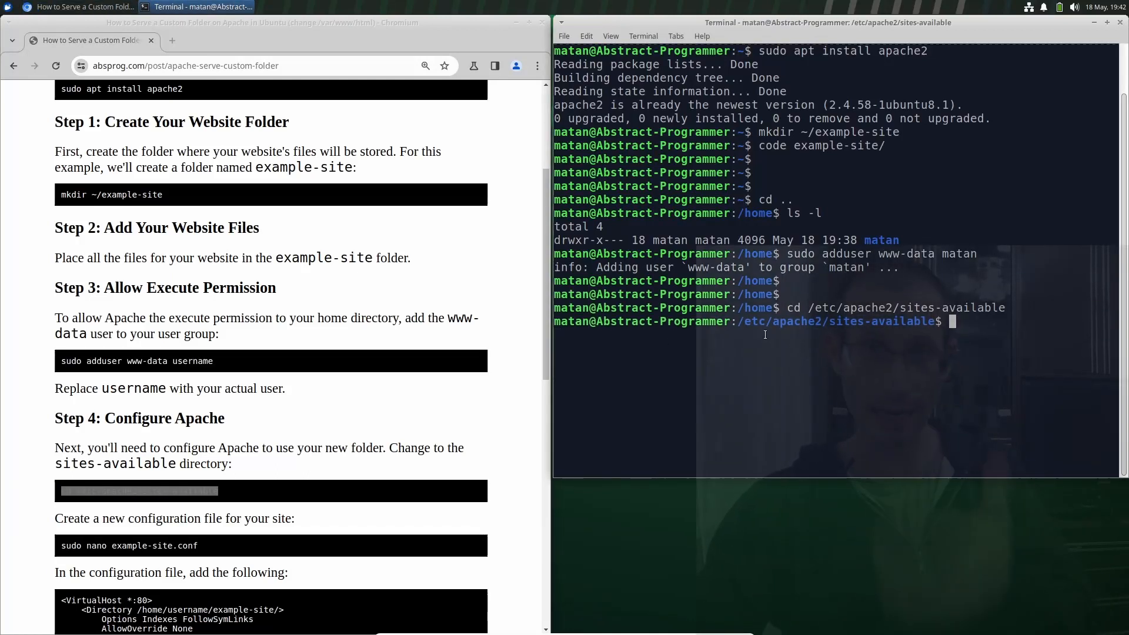
text(ls)
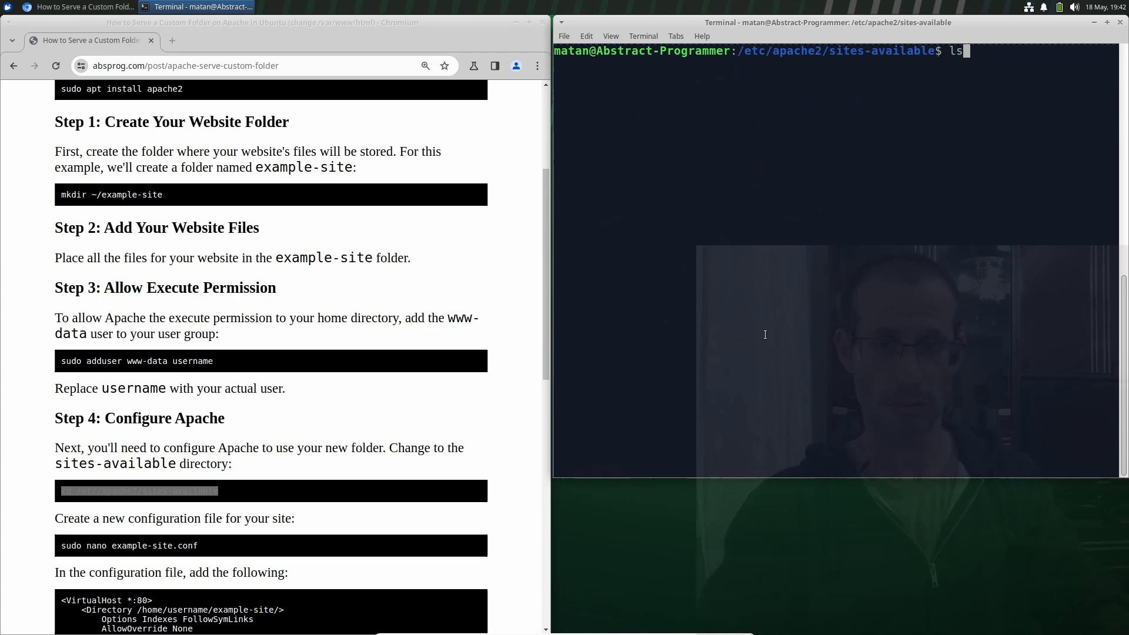
key(Return)
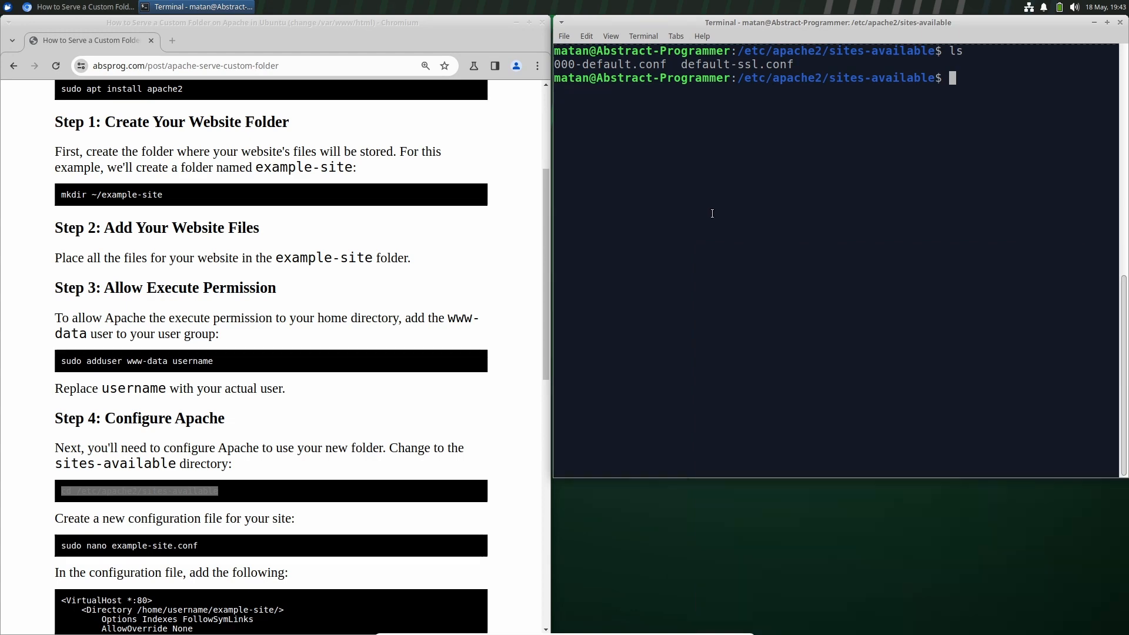
scroll(down, 3)
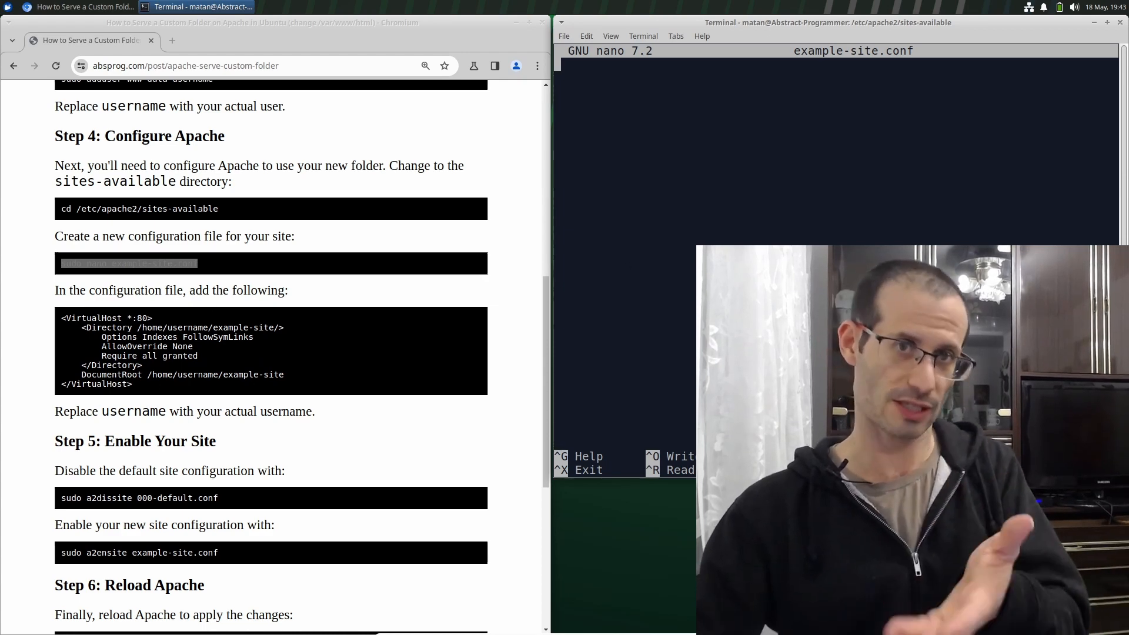
- Write the <VirtualHost *:80> block rooted at ~/example-site into example-site.conf and save it from nano
text(<VirtualHost *:80>)
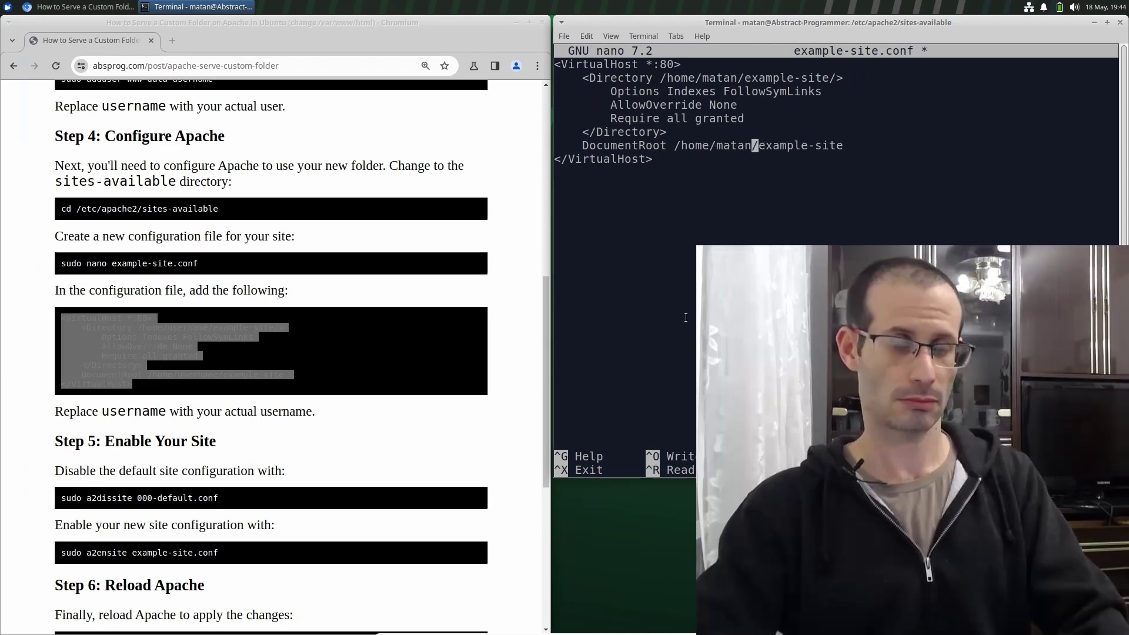
key(ctrl+x)
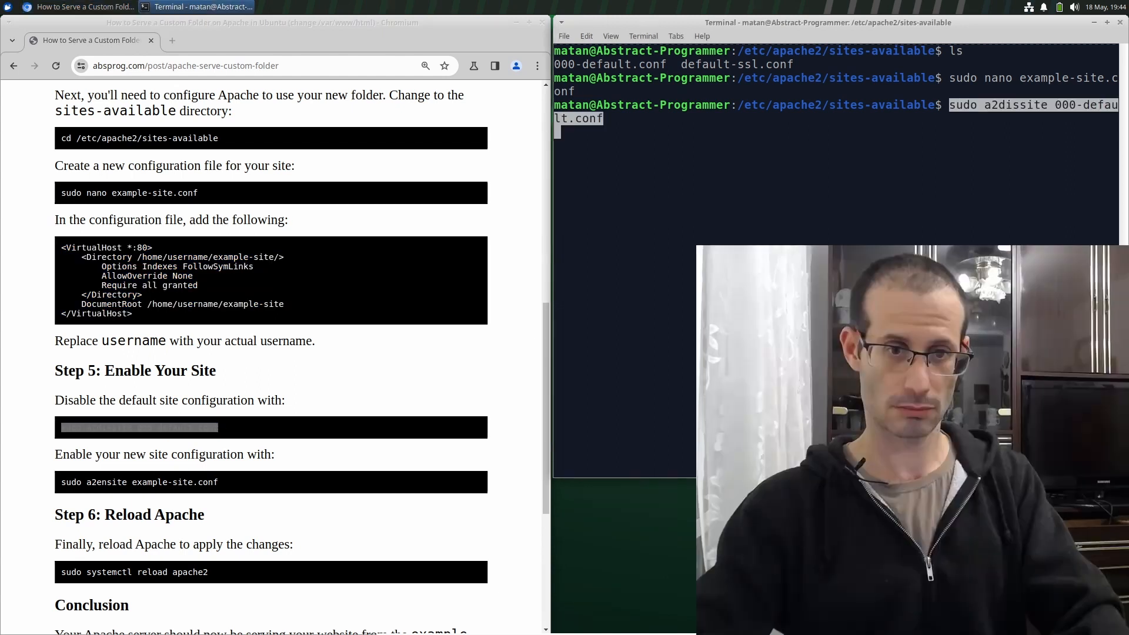
- Disable 000-default.conf, enable example-site.conf and reload Apache
key(Return)
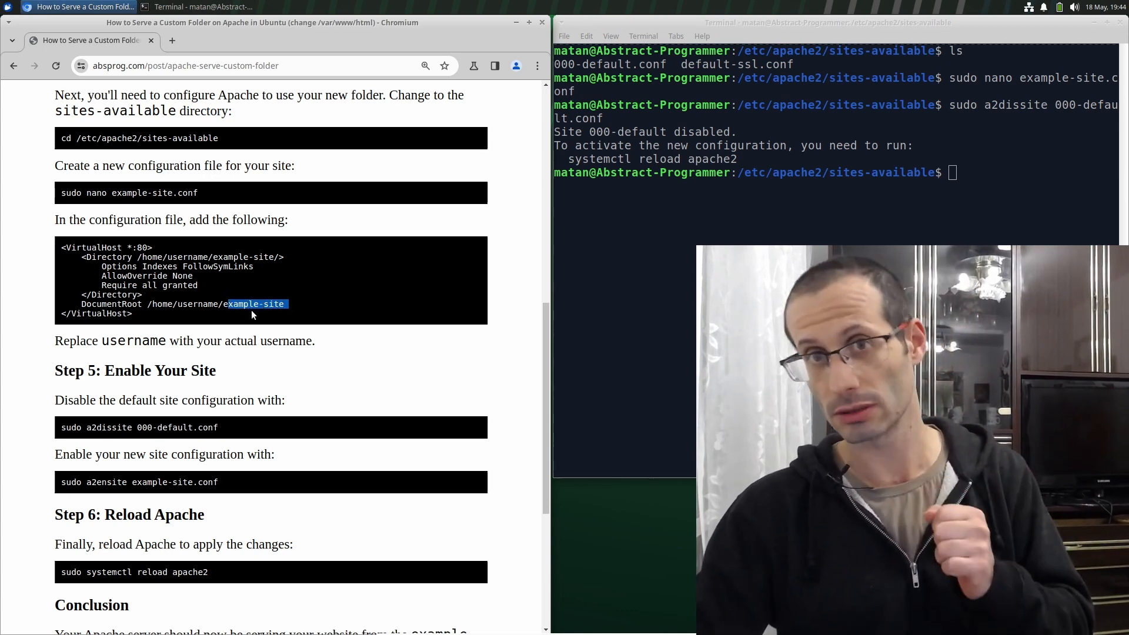
click(792, 288)
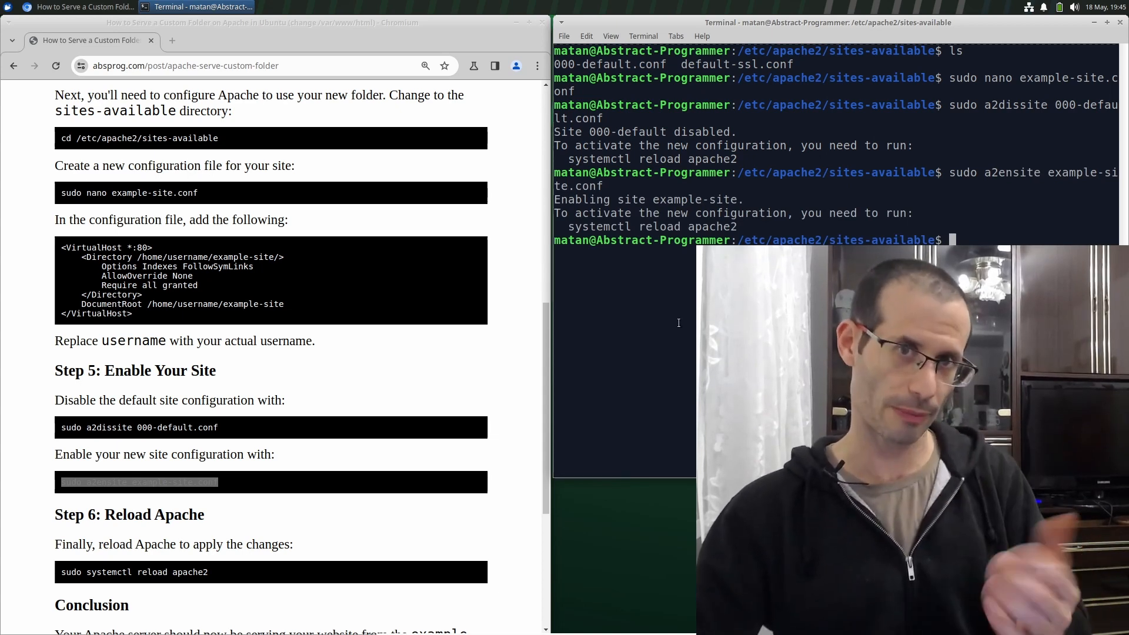
scroll(down, 3)
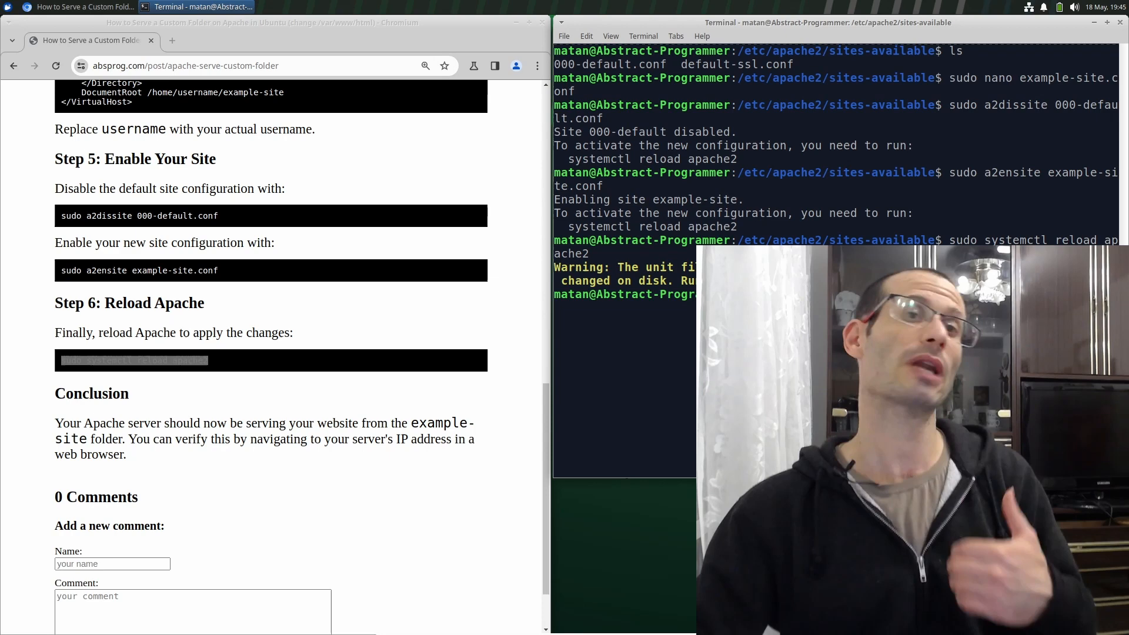
- Load localhost in a new Chromium tab to show the home-folder page
click(311, 40)
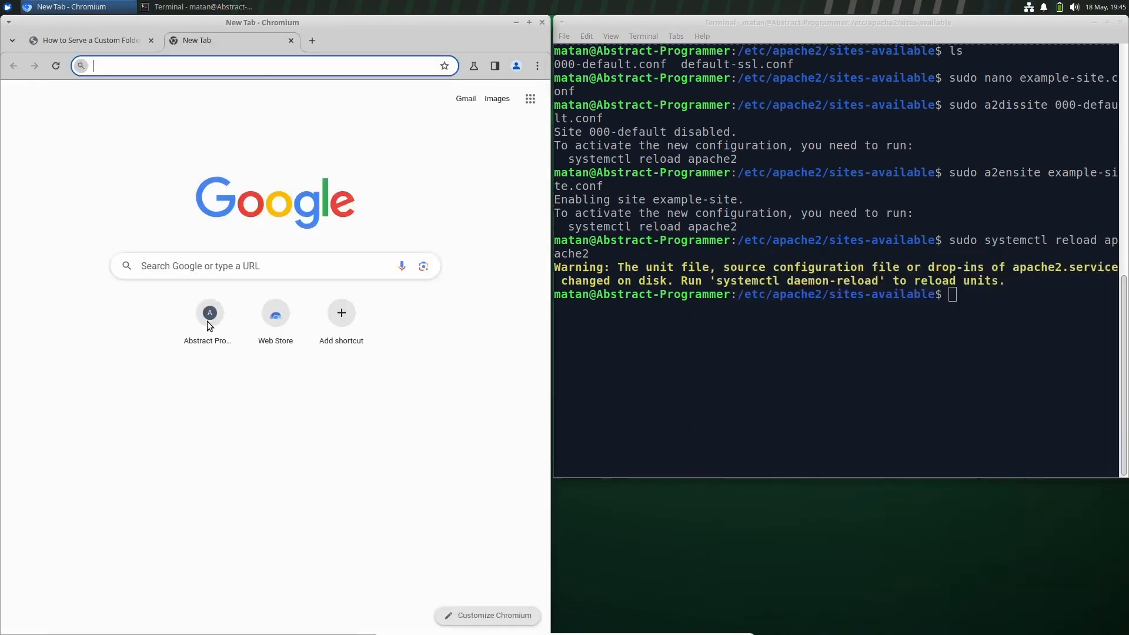
text(localhost)
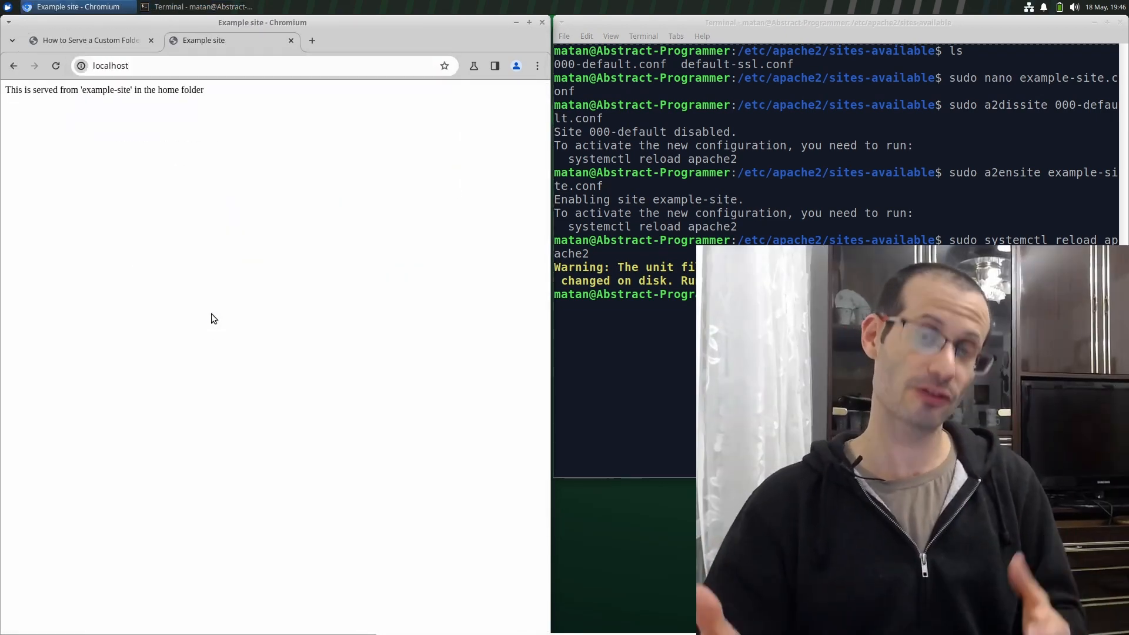